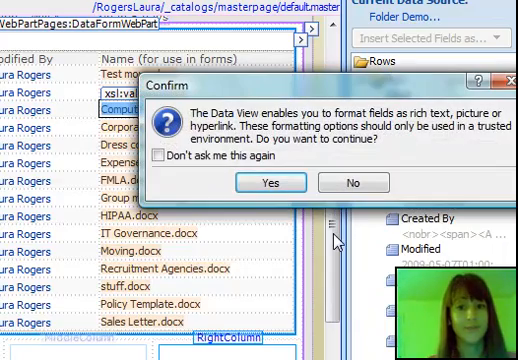
# Confirm formatting the document name field as a hyperlink
pyautogui.click(292, 182)
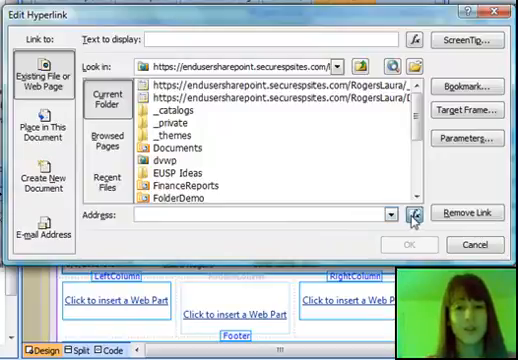
pyautogui.click(412, 214)
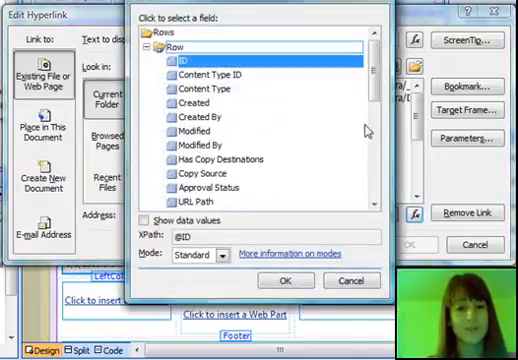
pyautogui.click(214, 204)
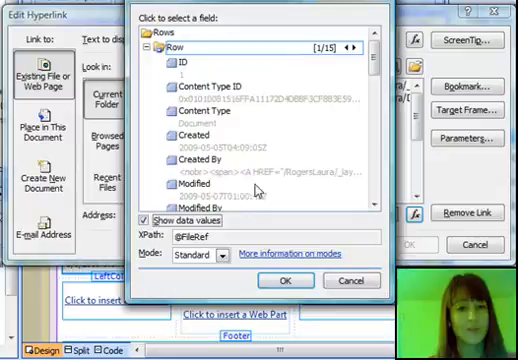
pyautogui.scroll(-3)
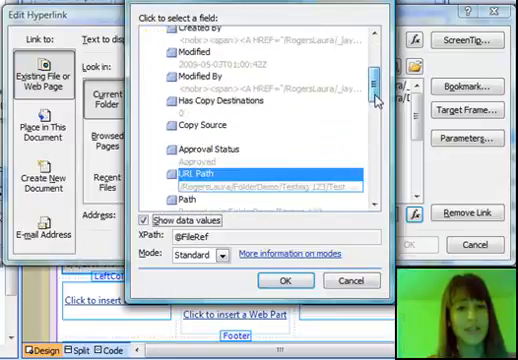
pyautogui.scroll(-3)
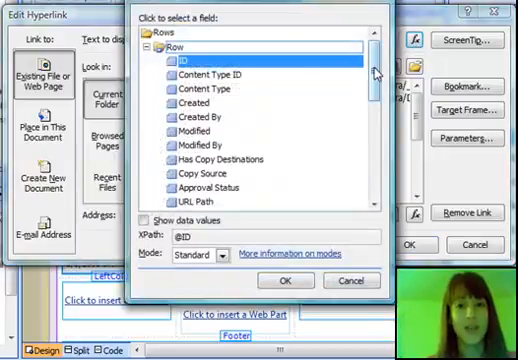
pyautogui.scroll(-3)
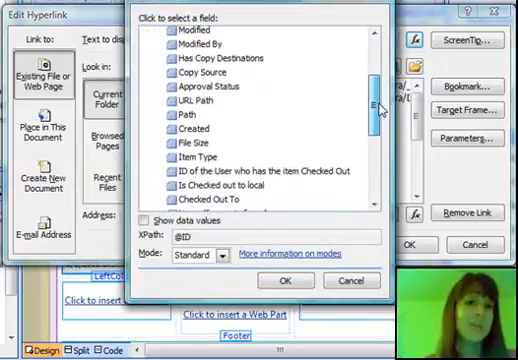
pyautogui.scroll(-3)
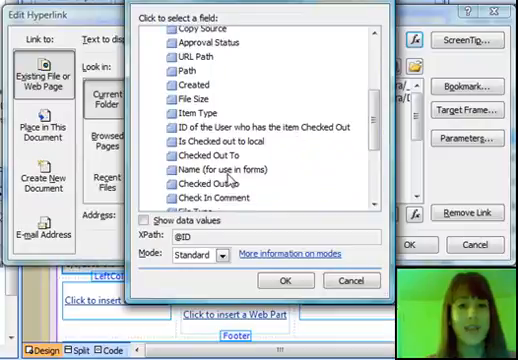
pyautogui.click(230, 172)
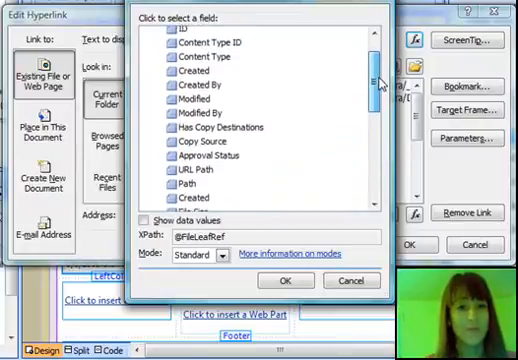
pyautogui.scroll(-3)
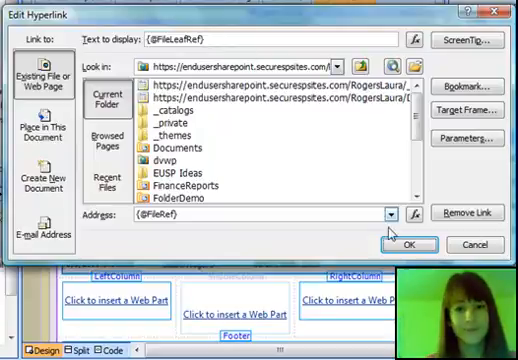
# Apply the document link, add a Departments Title data view, and start formatting titles as hyperlinks
pyautogui.click(408, 244)
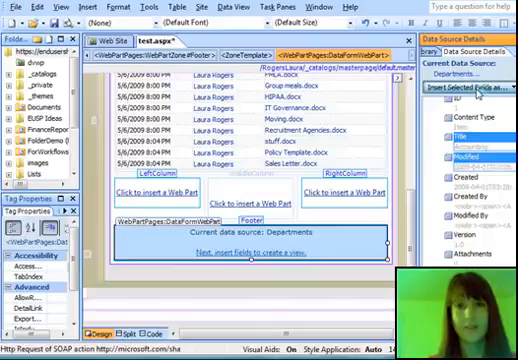
pyautogui.click(484, 92)
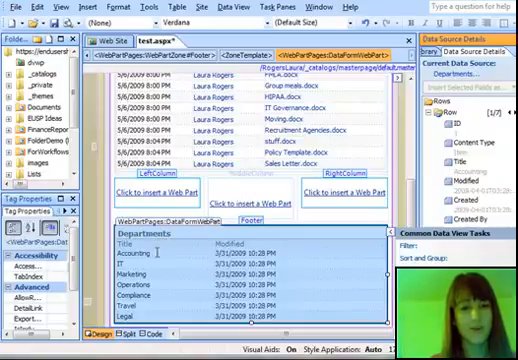
pyautogui.click(138, 256)
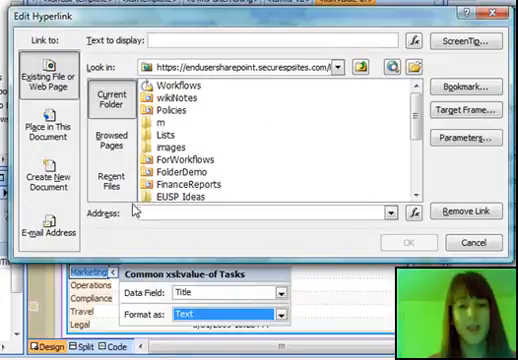
pyautogui.write('/')
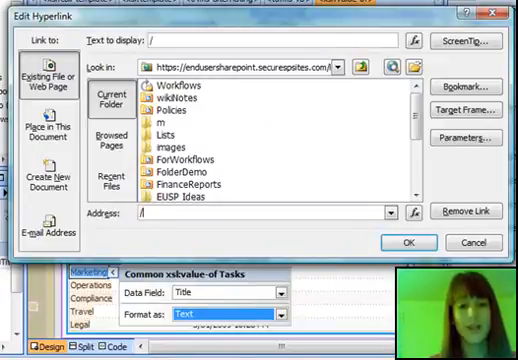
pyautogui.click(410, 212)
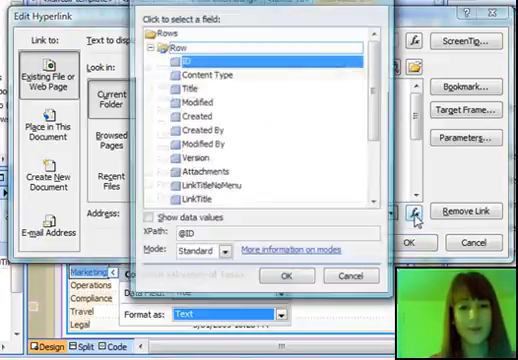
pyautogui.scroll(-3)
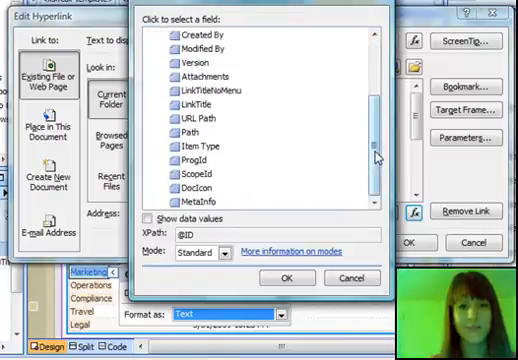
pyautogui.click(190, 132)
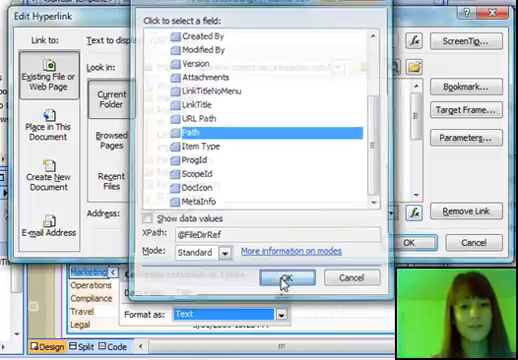
pyautogui.click(280, 276)
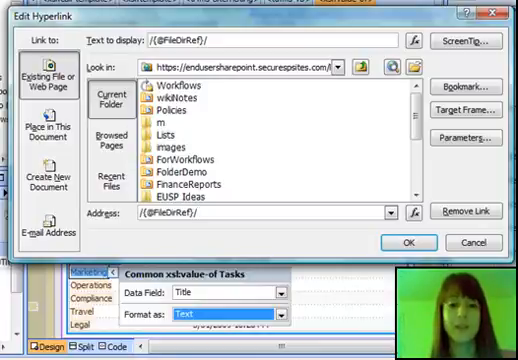
pyautogui.write('Disp')
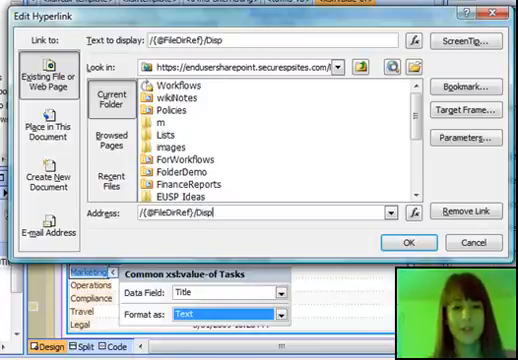
pyautogui.write('form.a')
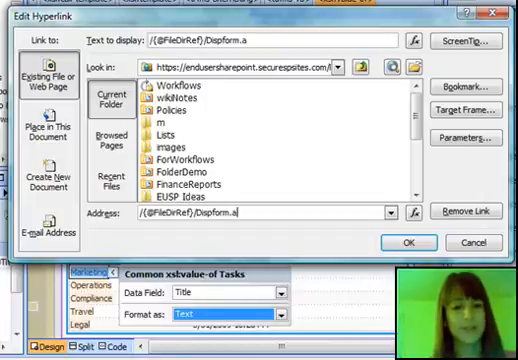
pyautogui.write('spx')
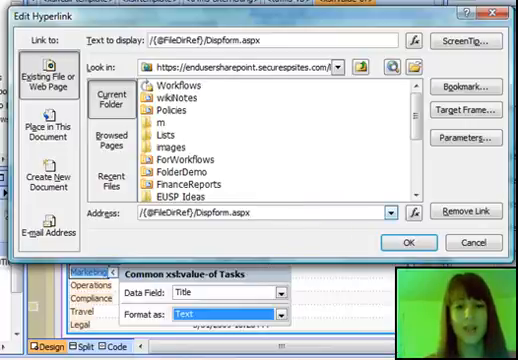
pyautogui.write('?ID')
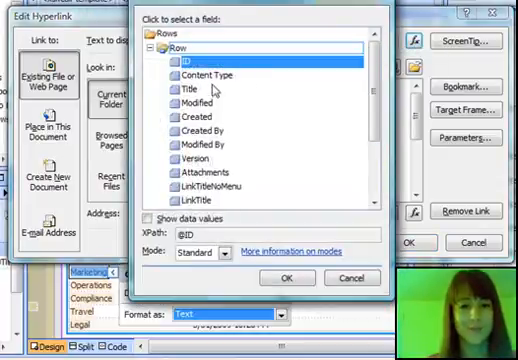
pyautogui.click(190, 88)
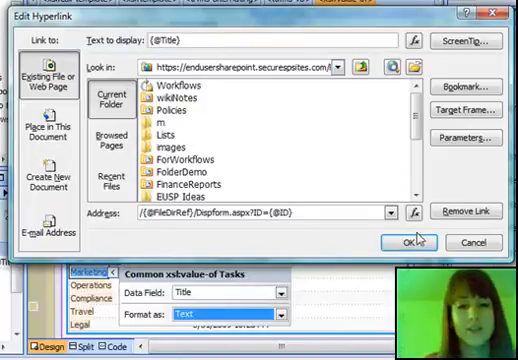
pyautogui.click(406, 242)
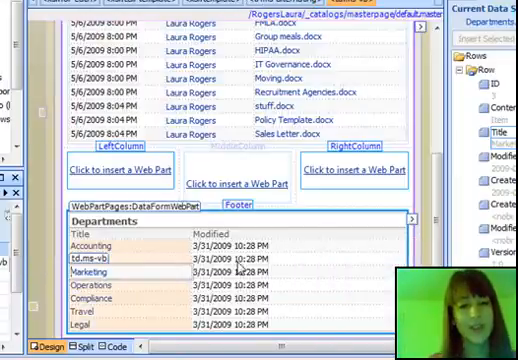
pyautogui.moveTo(292, 78)
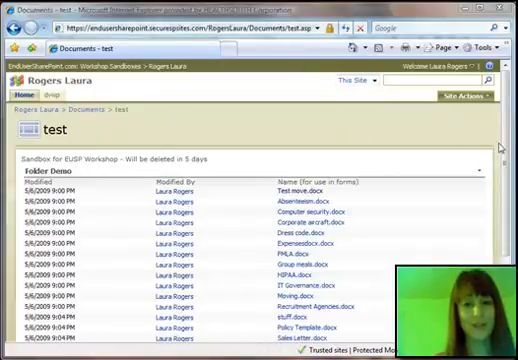
# Follow the Expenses.docx link in the test page's documents list
pyautogui.scroll(-3)
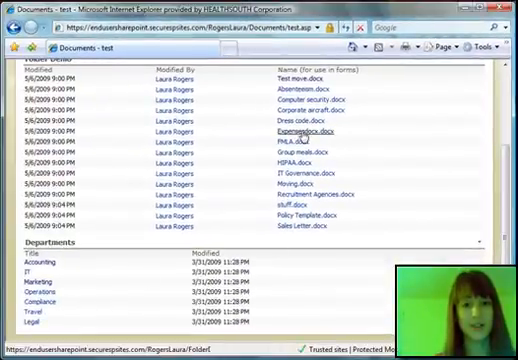
pyautogui.click(298, 132)
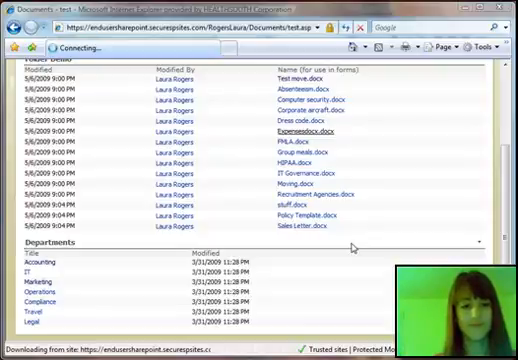
# View the downloaded Expenses.docx read-only in Word
pyautogui.click(298, 128)
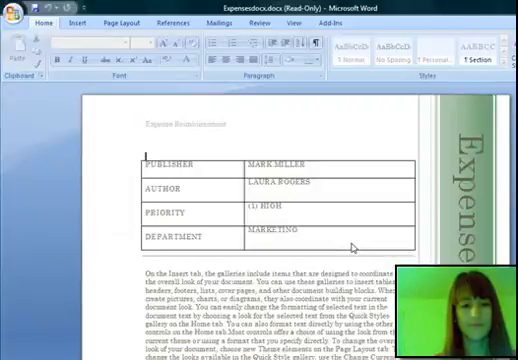
pyautogui.moveTo(374, 104)
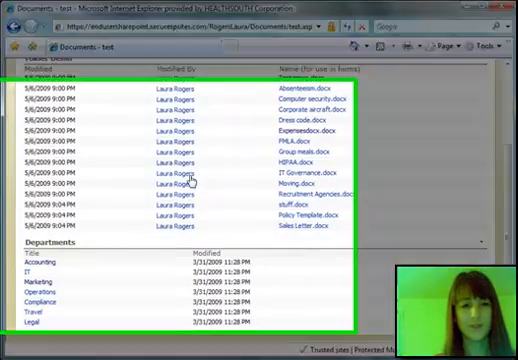
pyautogui.scroll(-3)
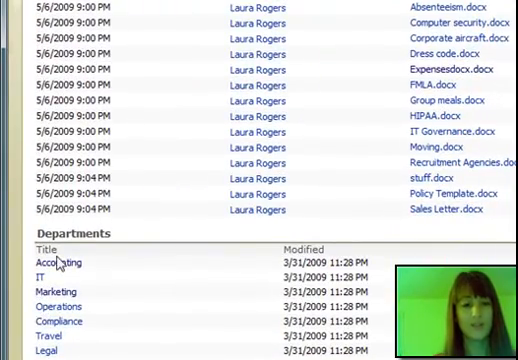
pyautogui.moveTo(58, 268)
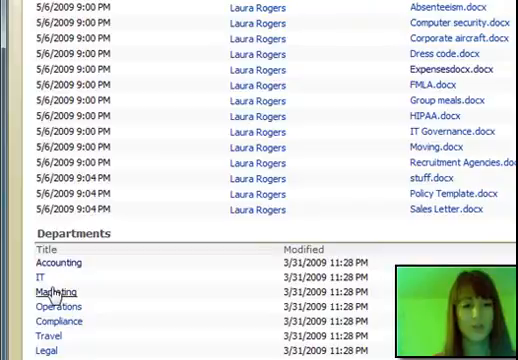
pyautogui.click(46, 304)
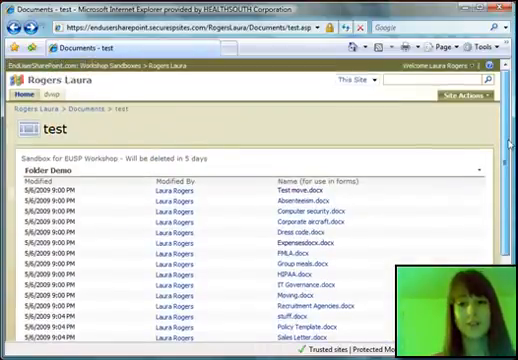
pyautogui.scroll(-3)
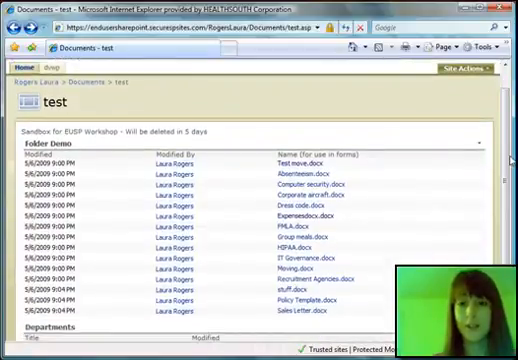
pyautogui.scroll(-3)
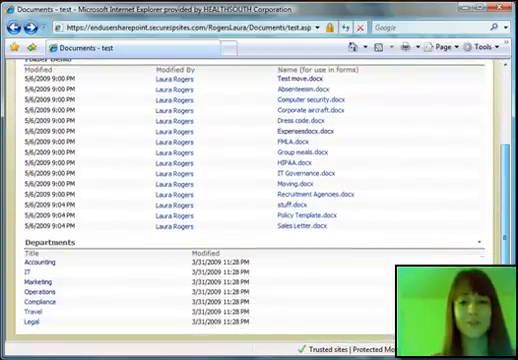